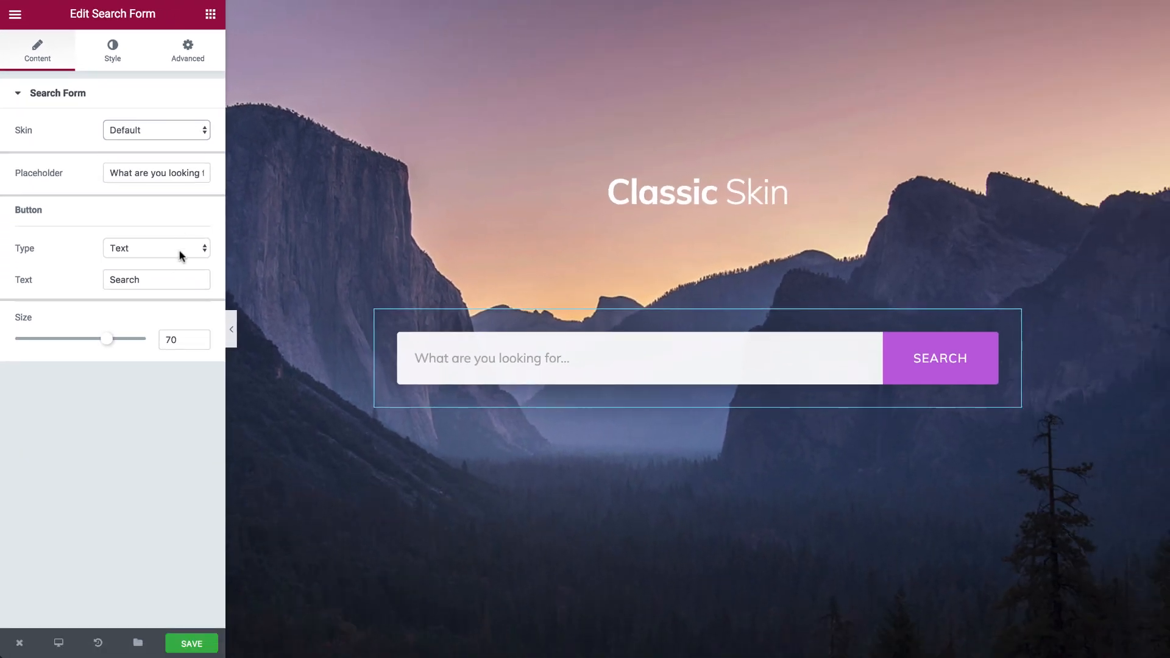
# Give the search button an Arrow icon and round the Minimal-skin input's border radius.
pyautogui.click(156, 247)
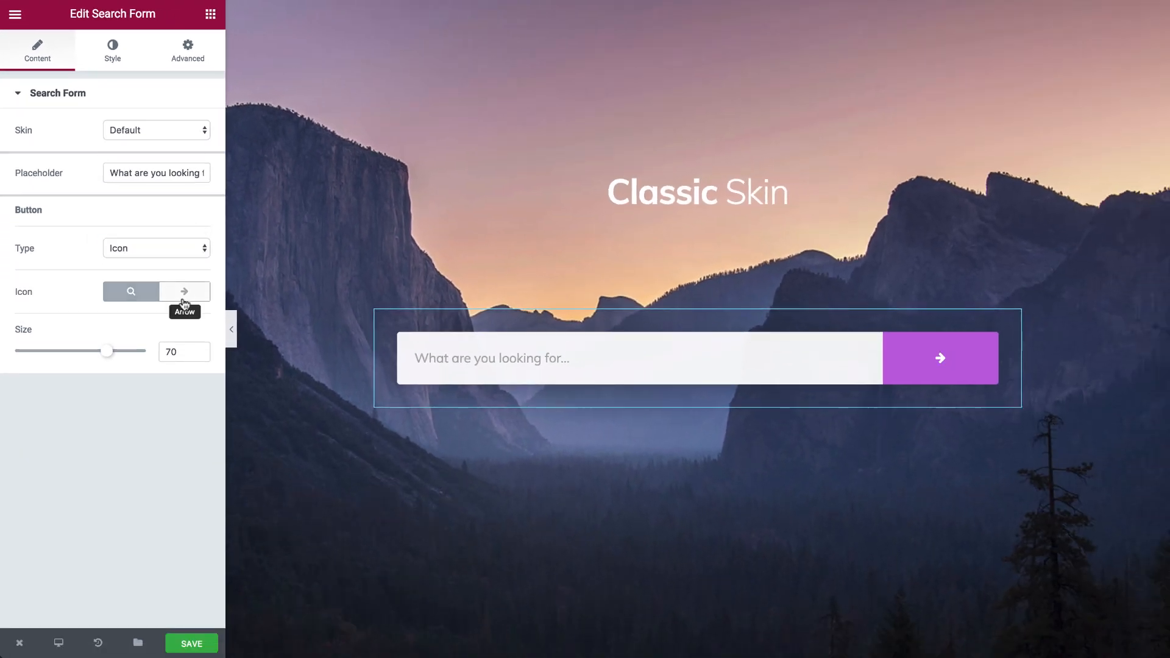
pyautogui.click(156, 129)
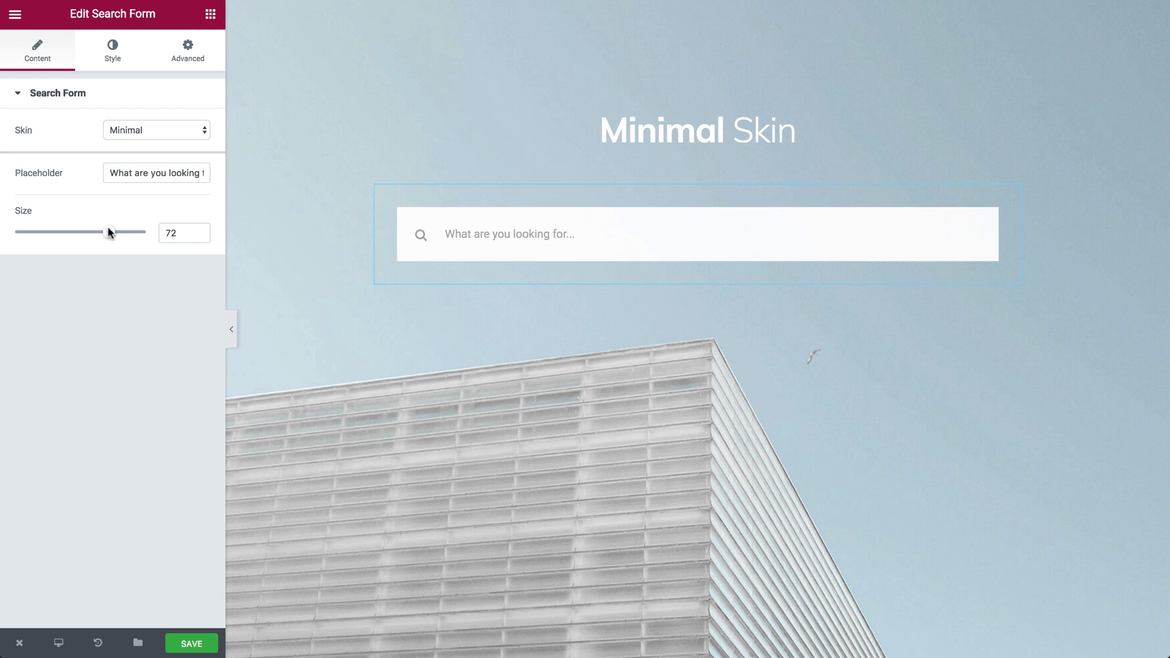
pyautogui.click(112, 50)
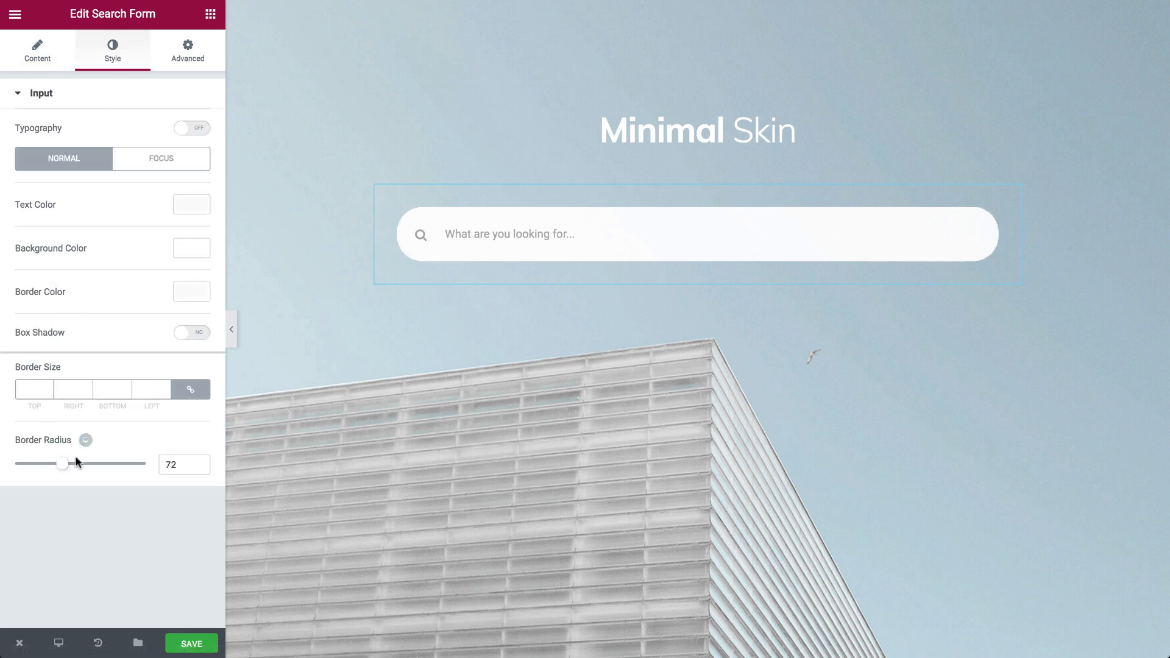
pyautogui.click(37, 50)
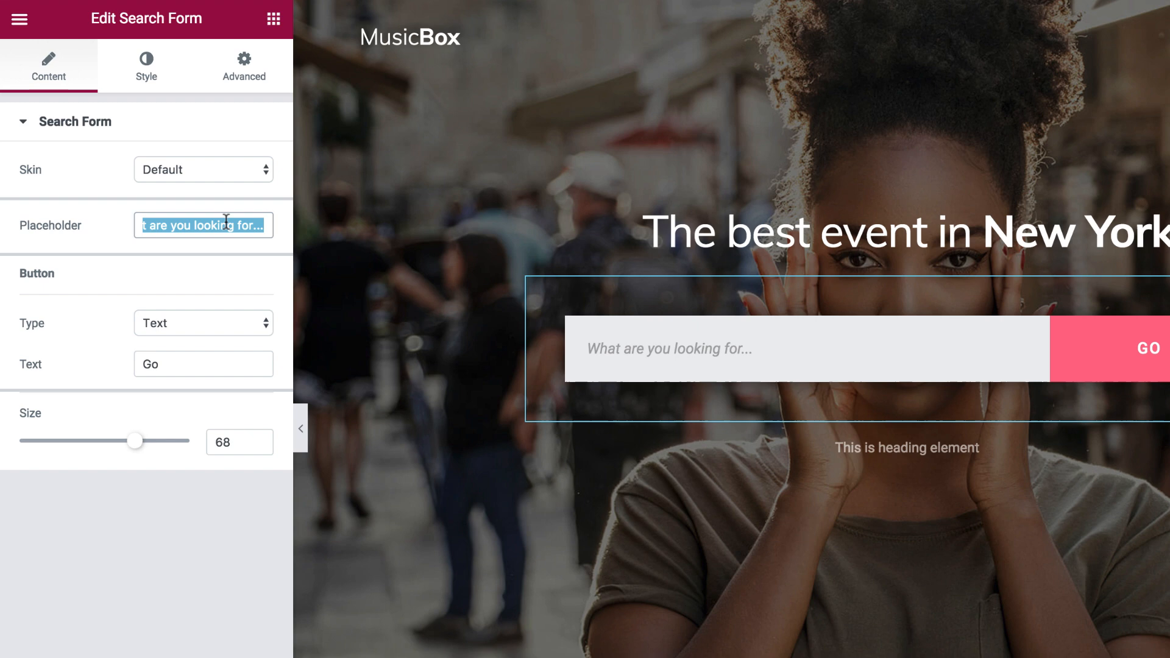
# Set the placeholder to 'Search...', use an icon button and adjust its width.
pyautogui.write('Search...')
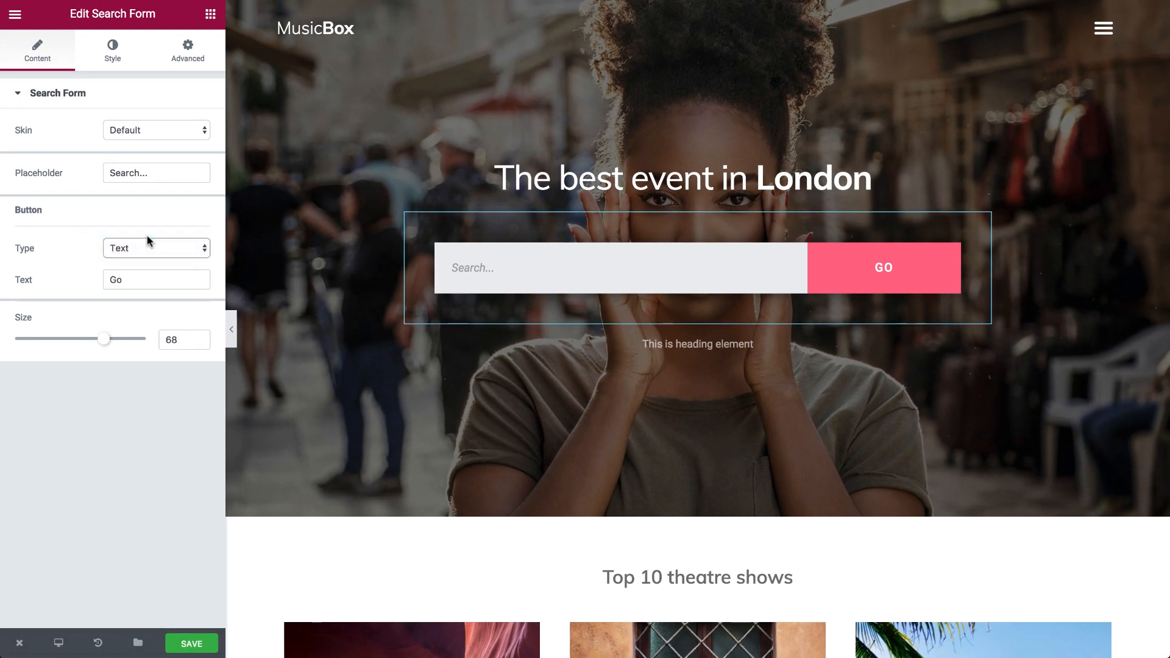
pyautogui.click(112, 50)
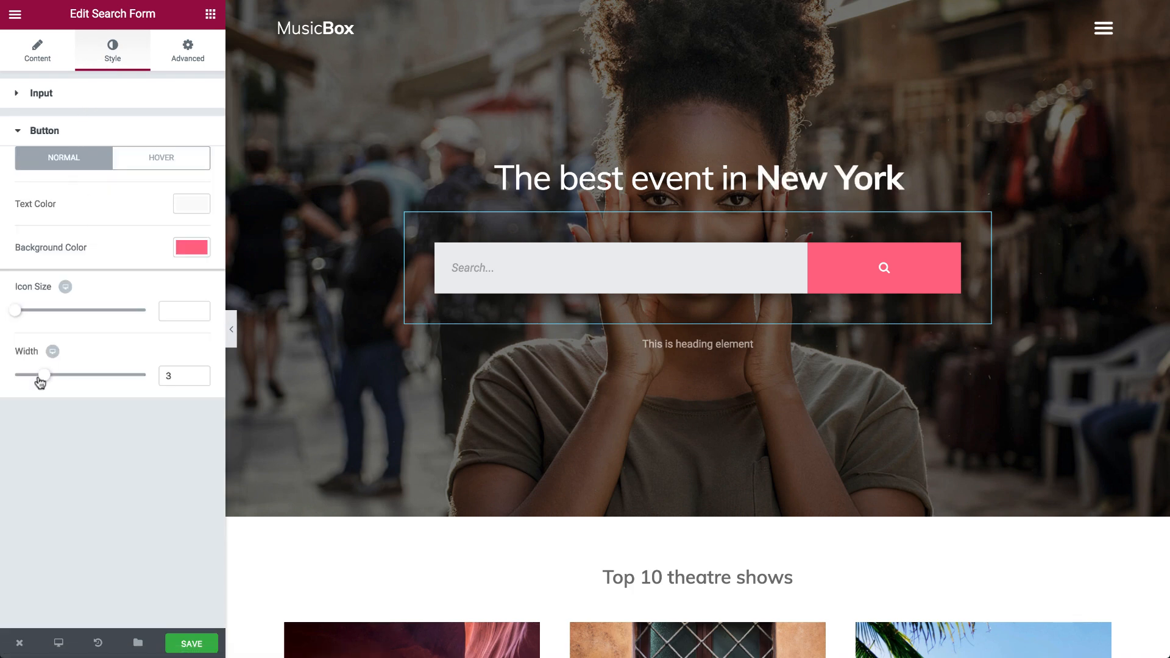
pyautogui.click(41, 93)
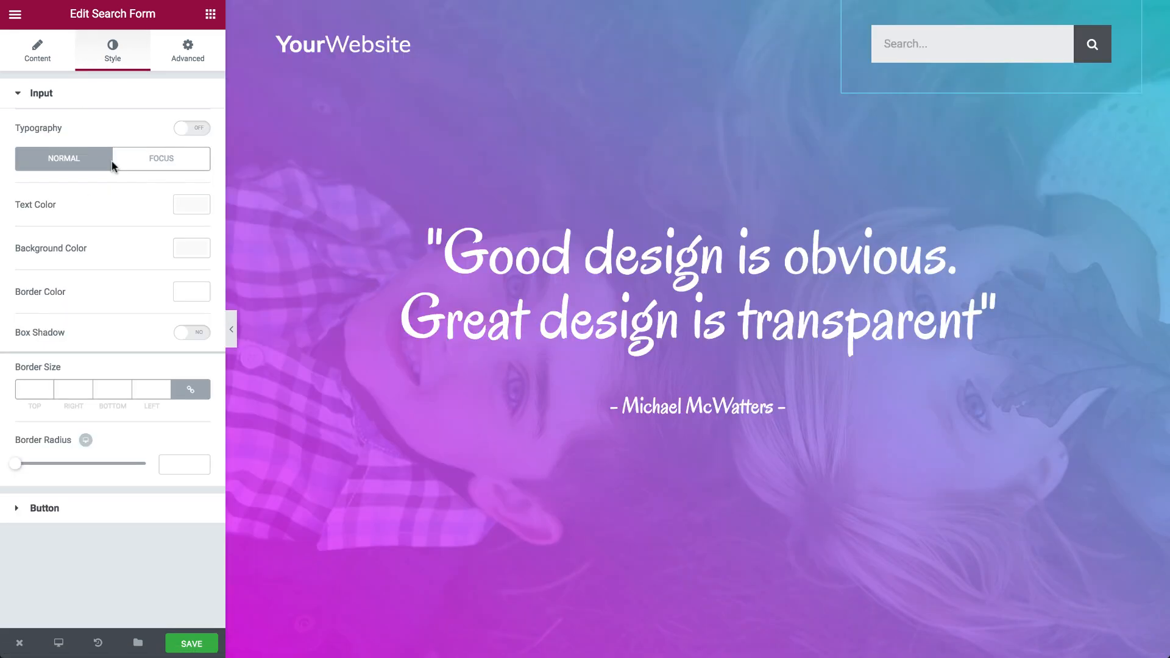
# Style the input's Normal and Focus states with border size 1, radius 5 and a background colour.
pyautogui.click(191, 204)
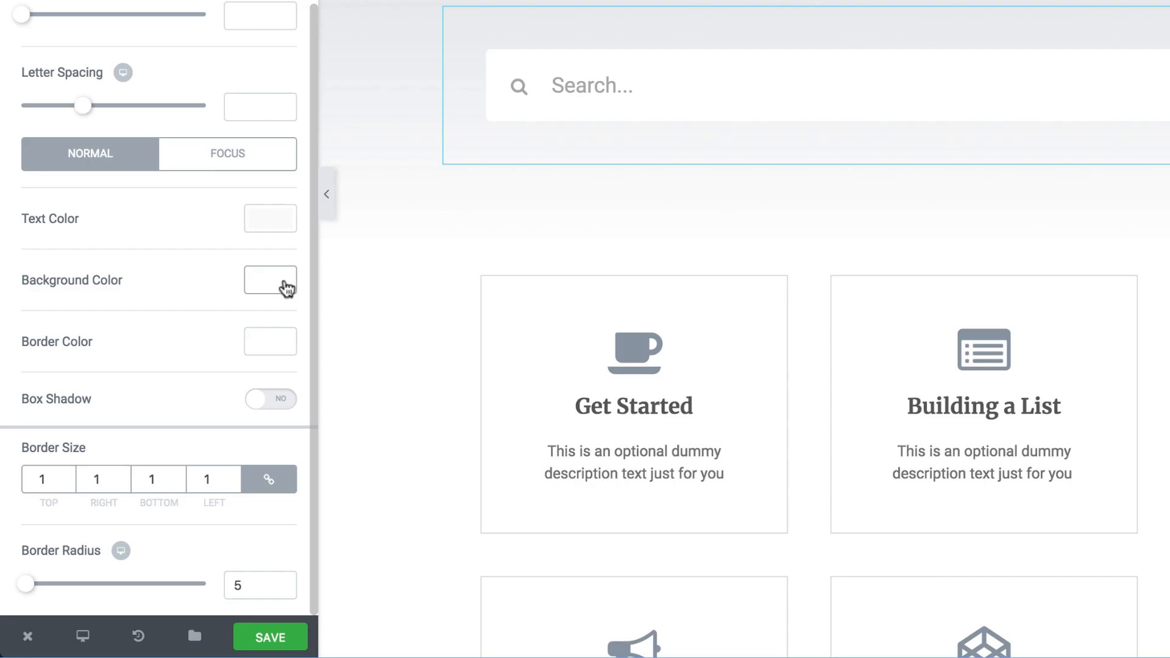
pyautogui.click(270, 280)
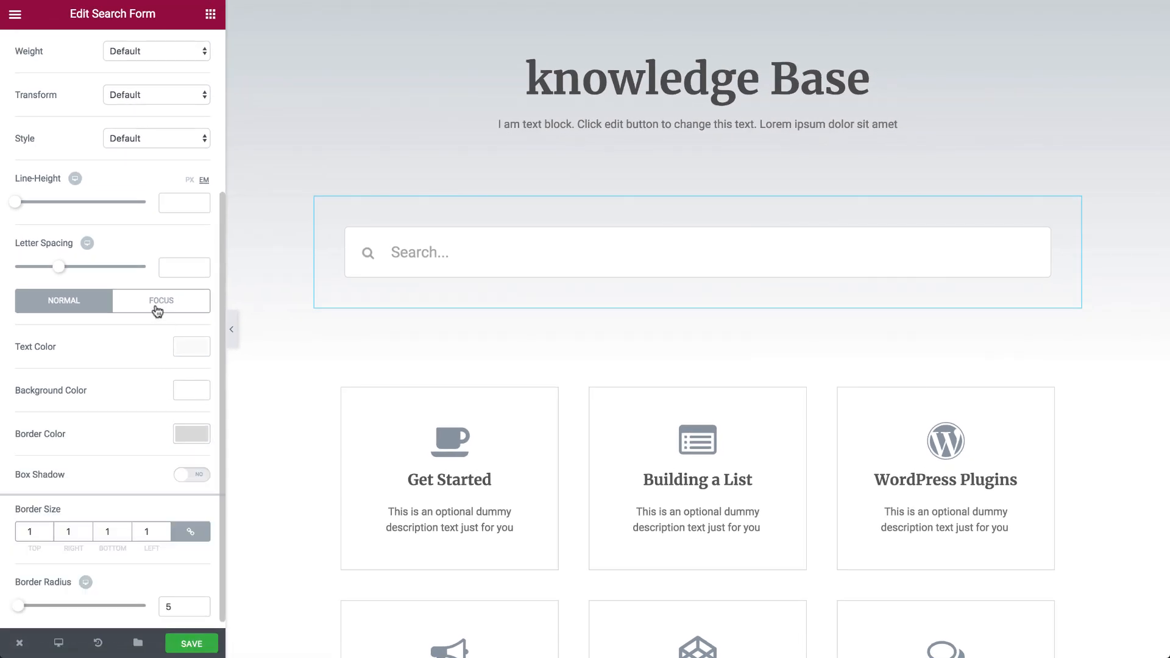
pyautogui.click(160, 300)
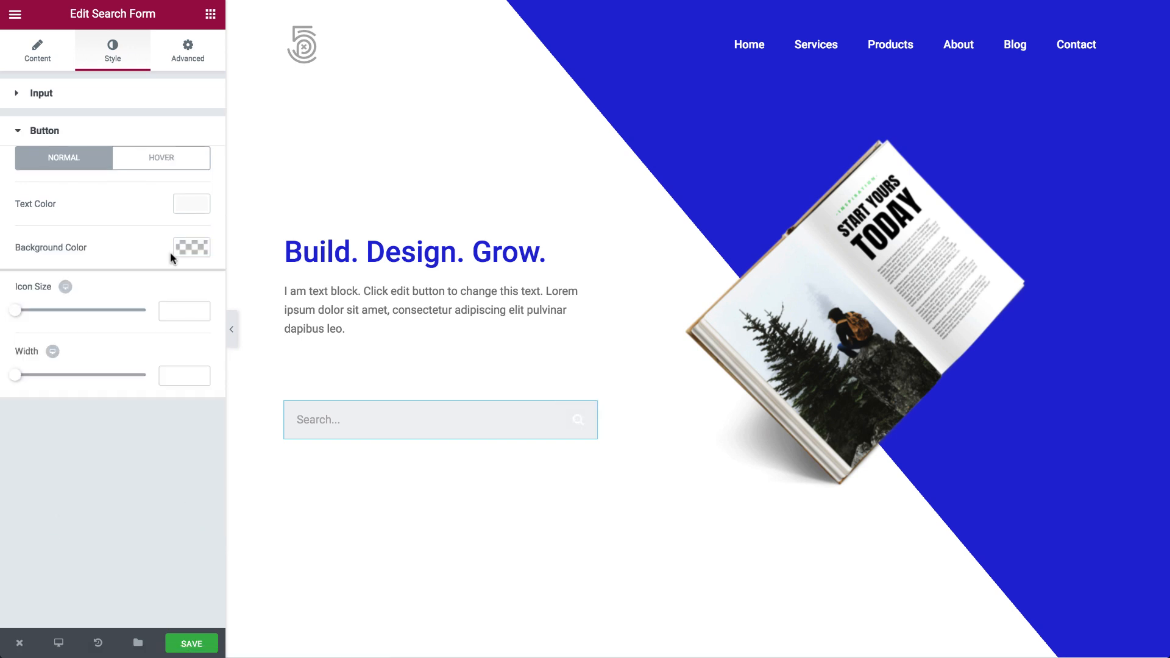
# Set the input text colour to black and clear its background to transparent.
pyautogui.click(39, 93)
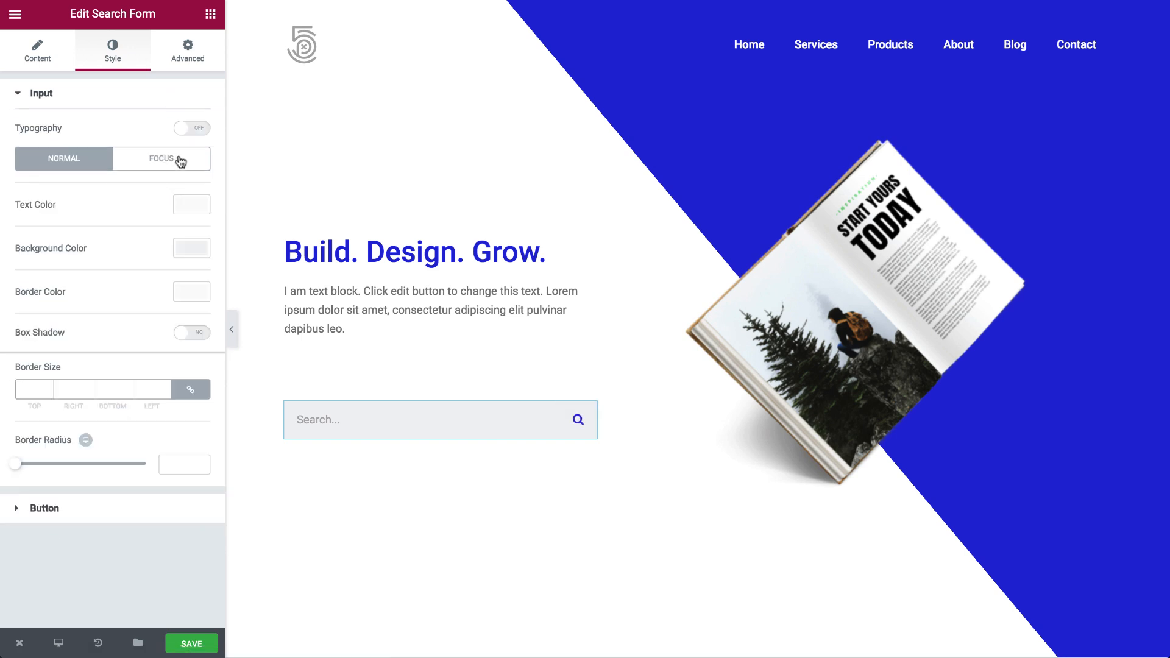
pyautogui.click(191, 204)
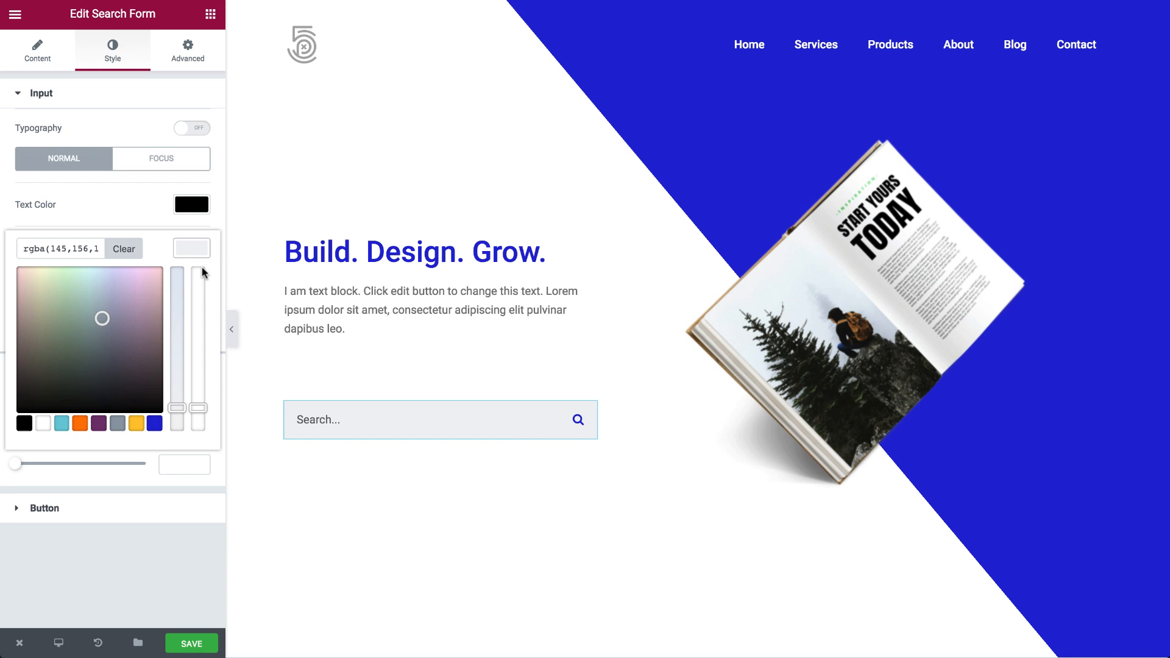
pyautogui.click(191, 248)
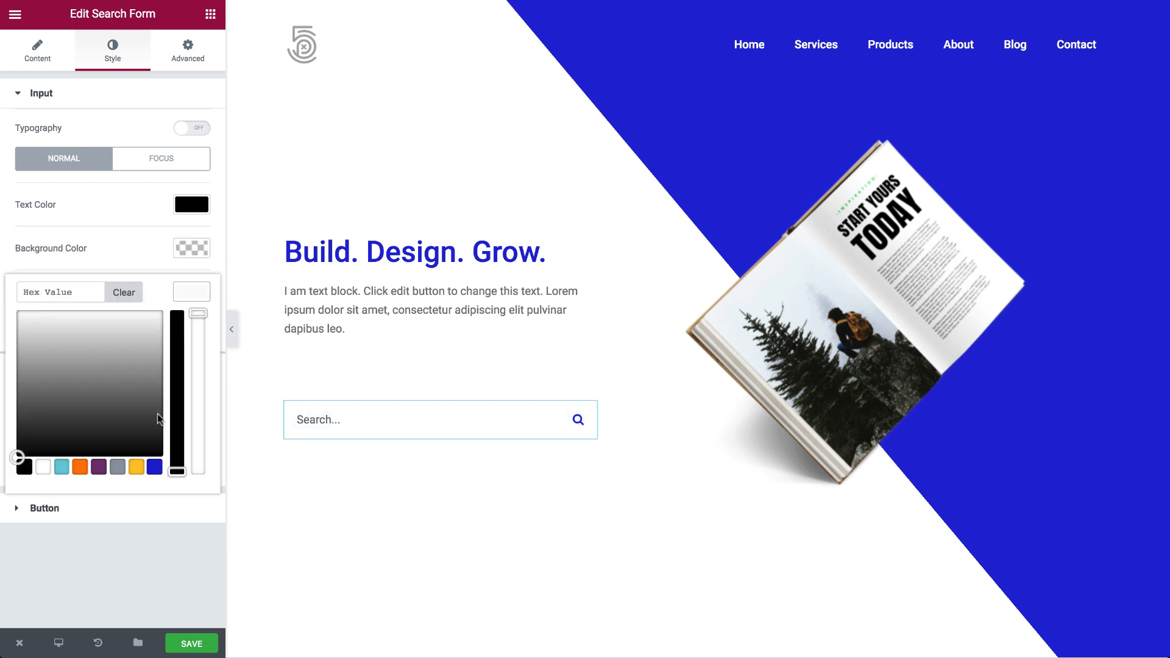